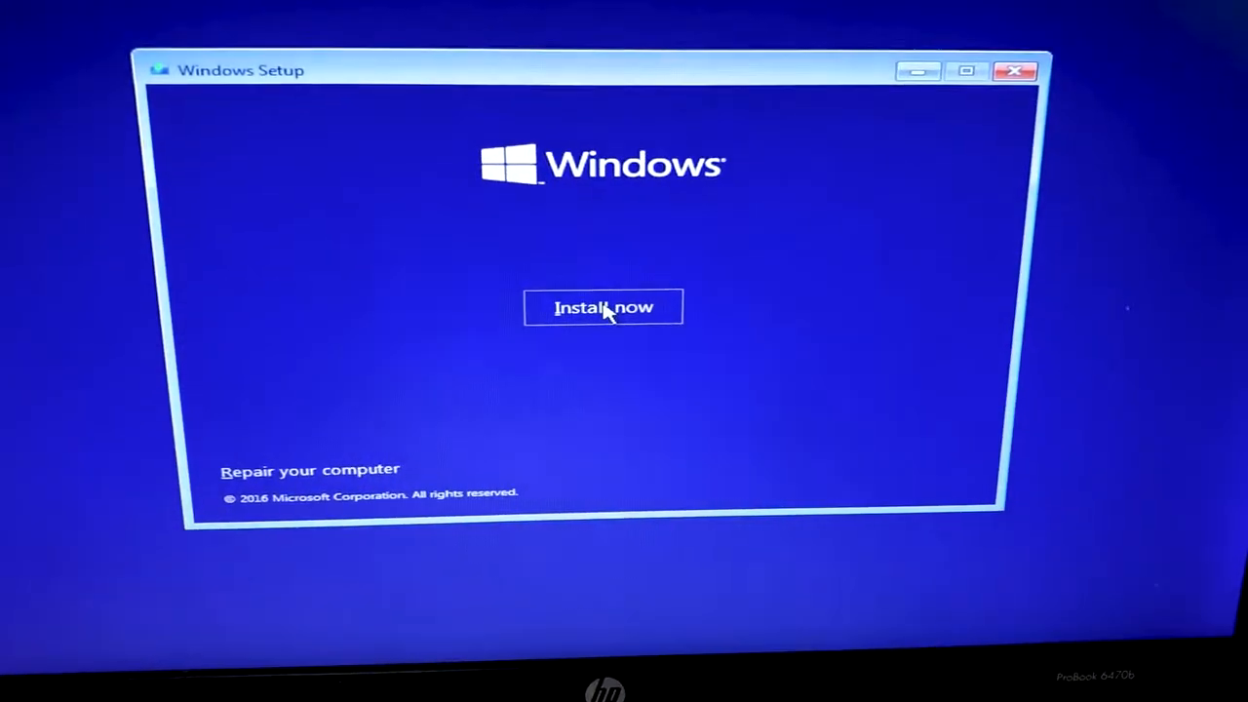
# Step: Begin the Windows installation with Install now on the setup start screen
pyautogui.click(602, 307)
pyautogui.write('diskpart')
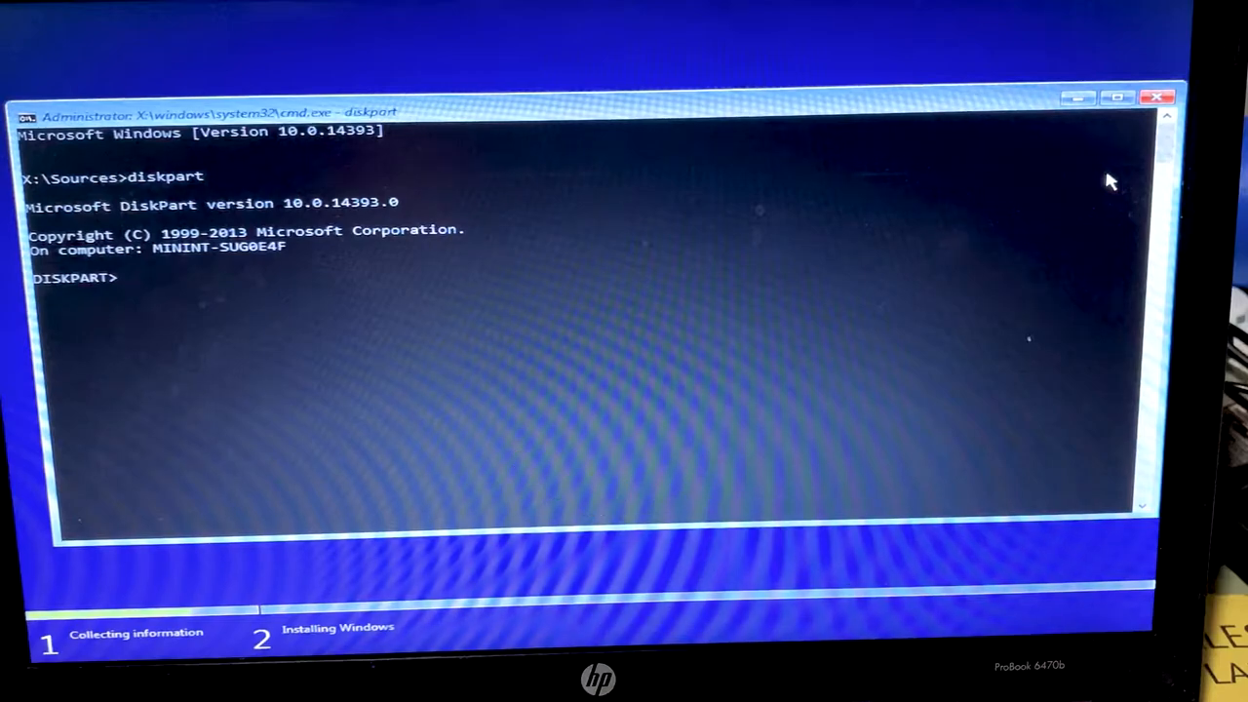
# Step: List the disks in DiskPart and select disk 0, the 238 GB drive
pyautogui.write('list')
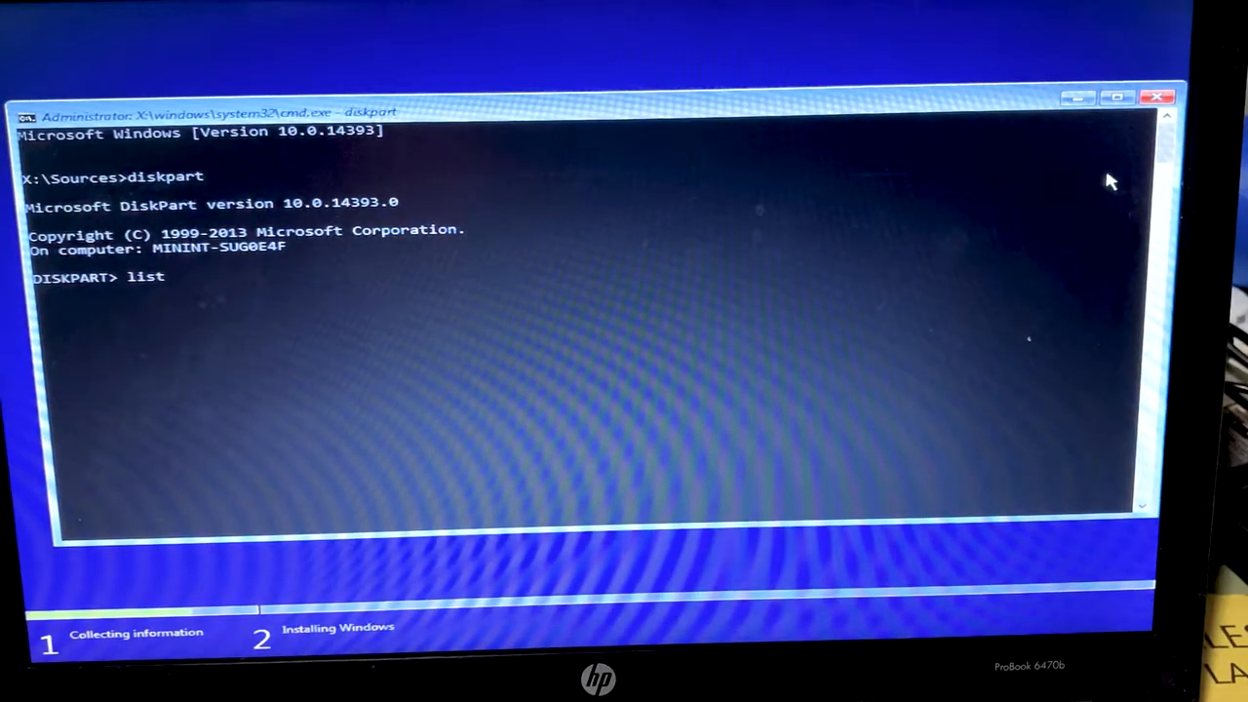
pyautogui.write('disk')
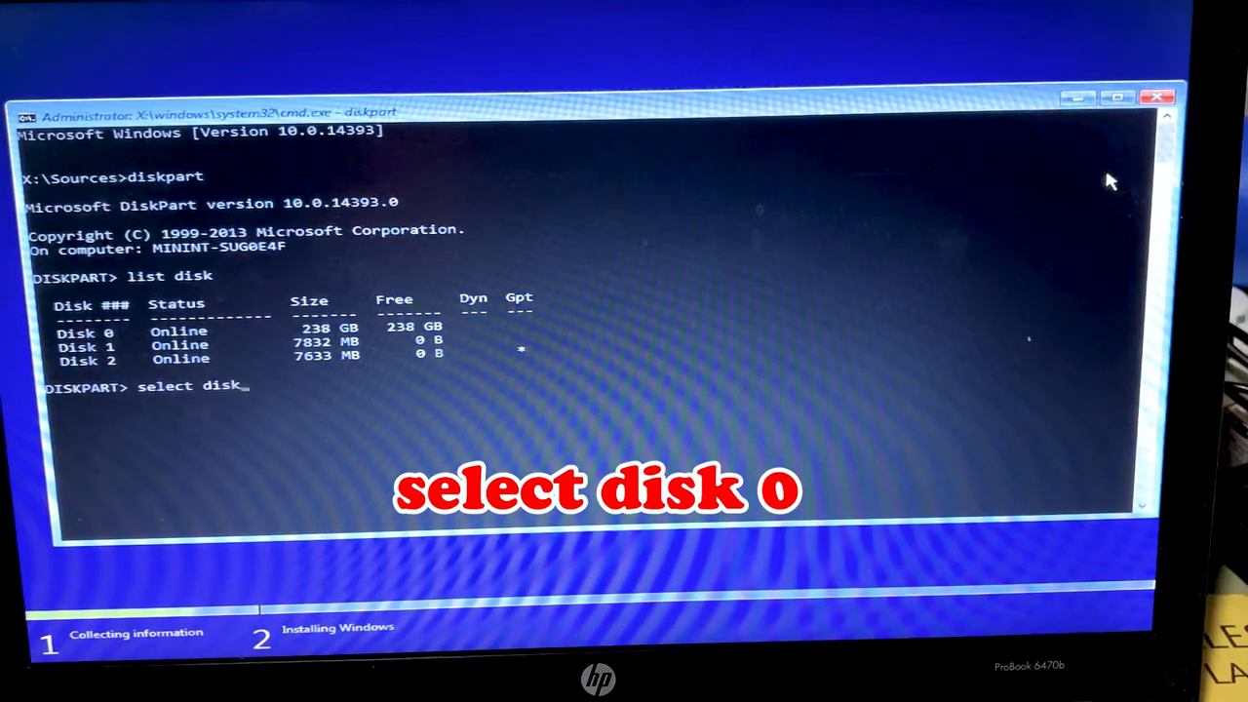
pyautogui.write('0')
pyautogui.write('create')
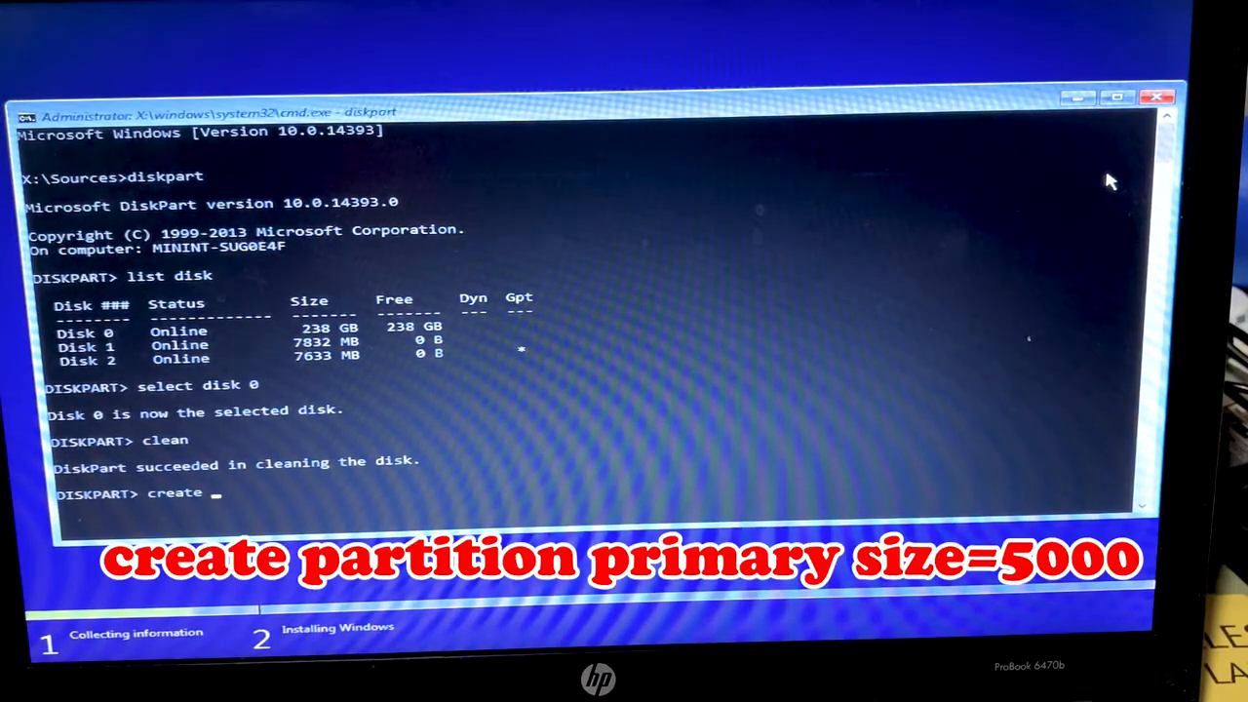
# Step: Clean disk 0 and create a 5000 MB primary partition on it
pyautogui.write('part')
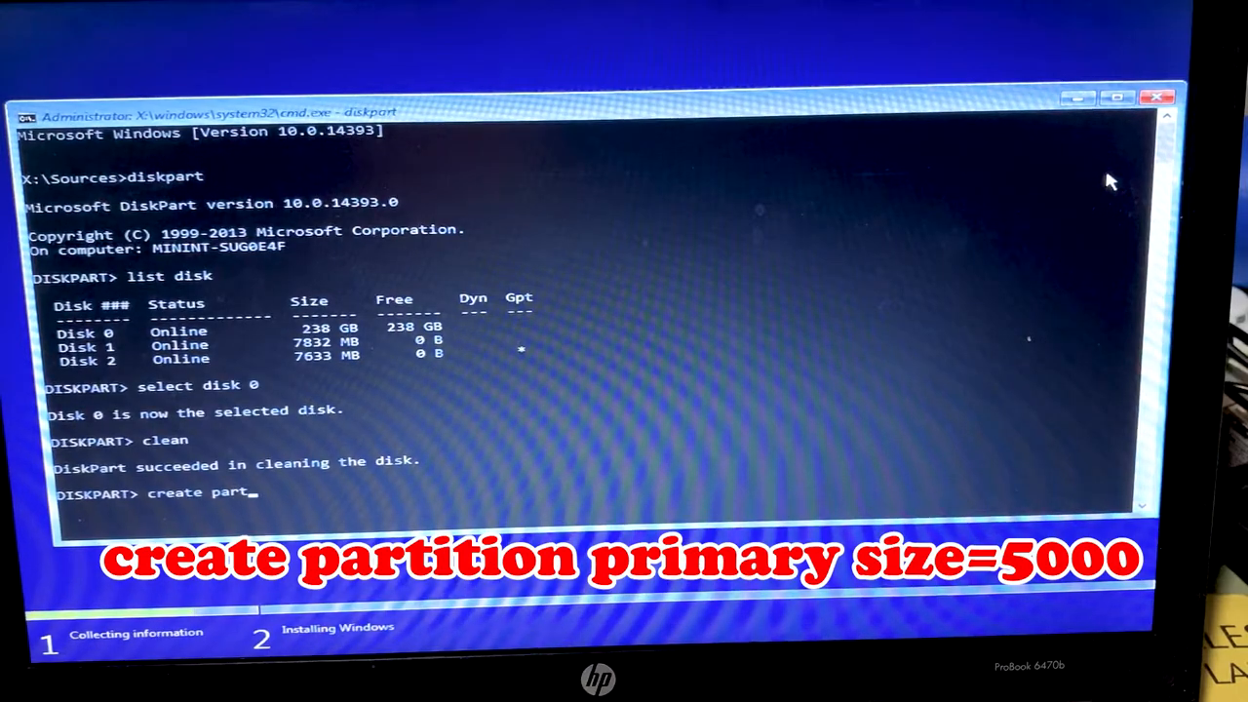
pyautogui.write('ition primary')
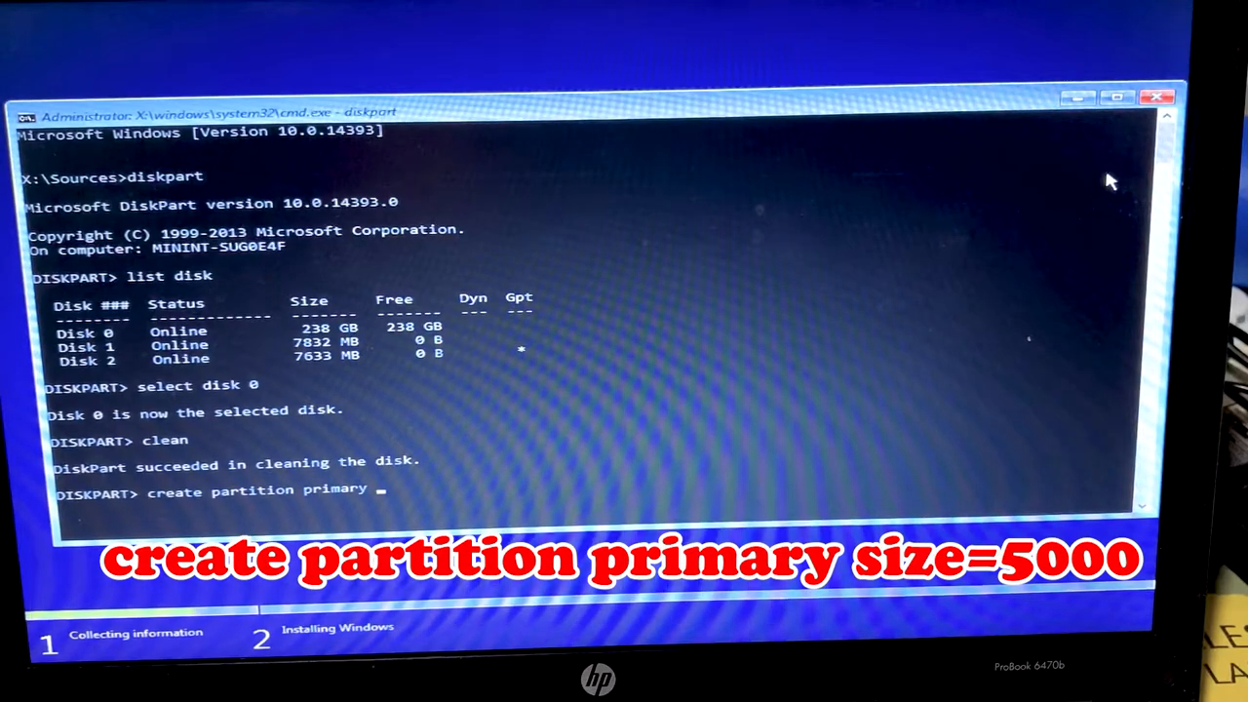
pyautogui.write('size=5000')
pyautogui.write('format fs=')
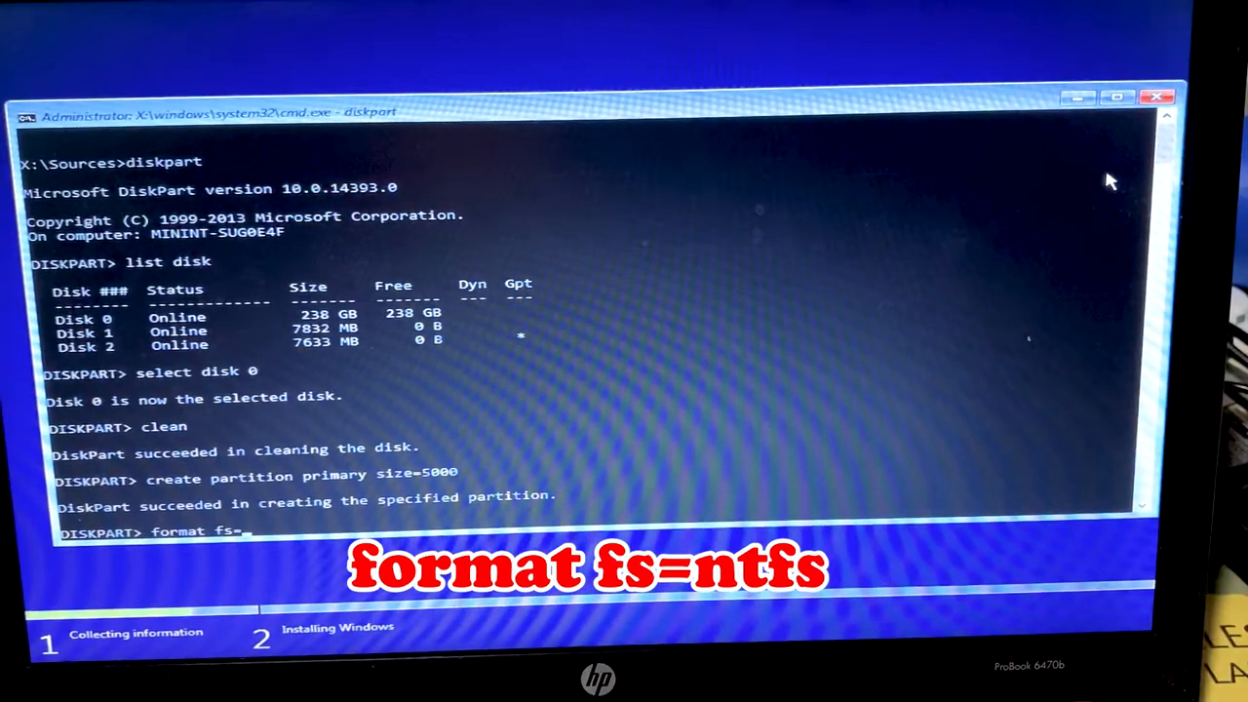
# Step: Format the new partition as NTFS (format fs=ntfs) to 100 percent
pyautogui.write('ntf')
pyautogui.write('a')
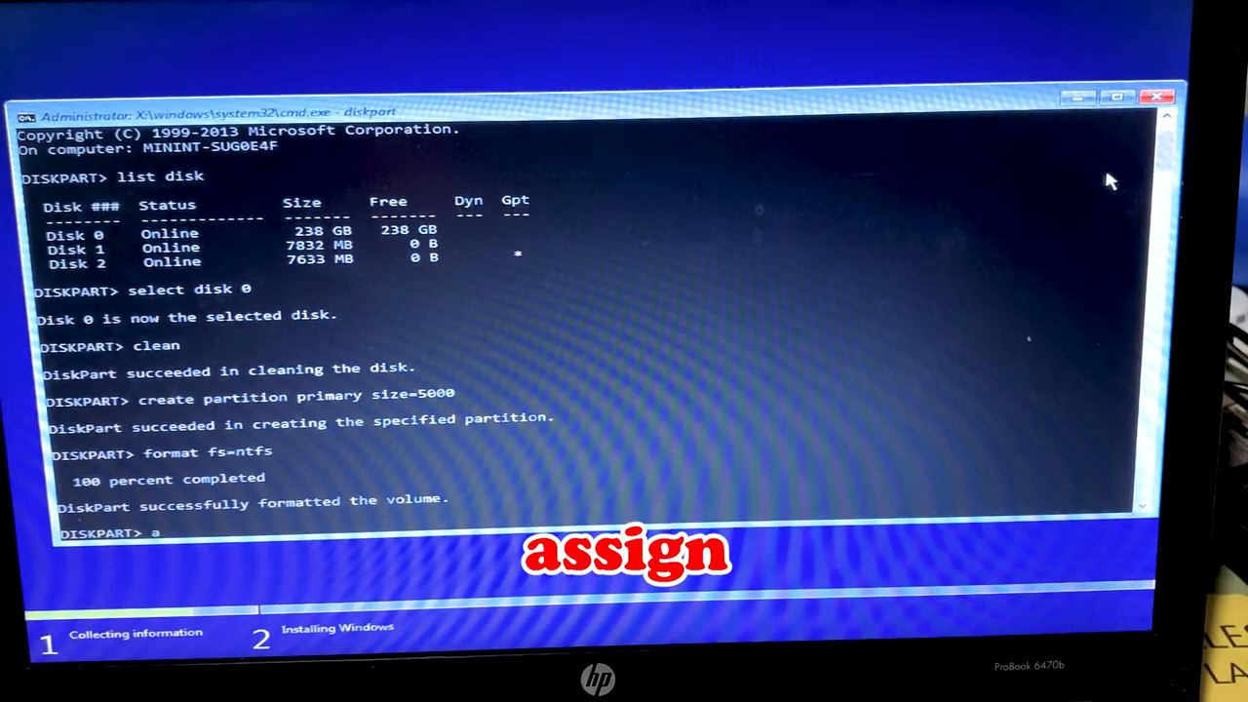
# Step: Assign drive letter C, mark the partition active, and list the volumes
pyautogui.write('ssign')
pyautogui.write('l')
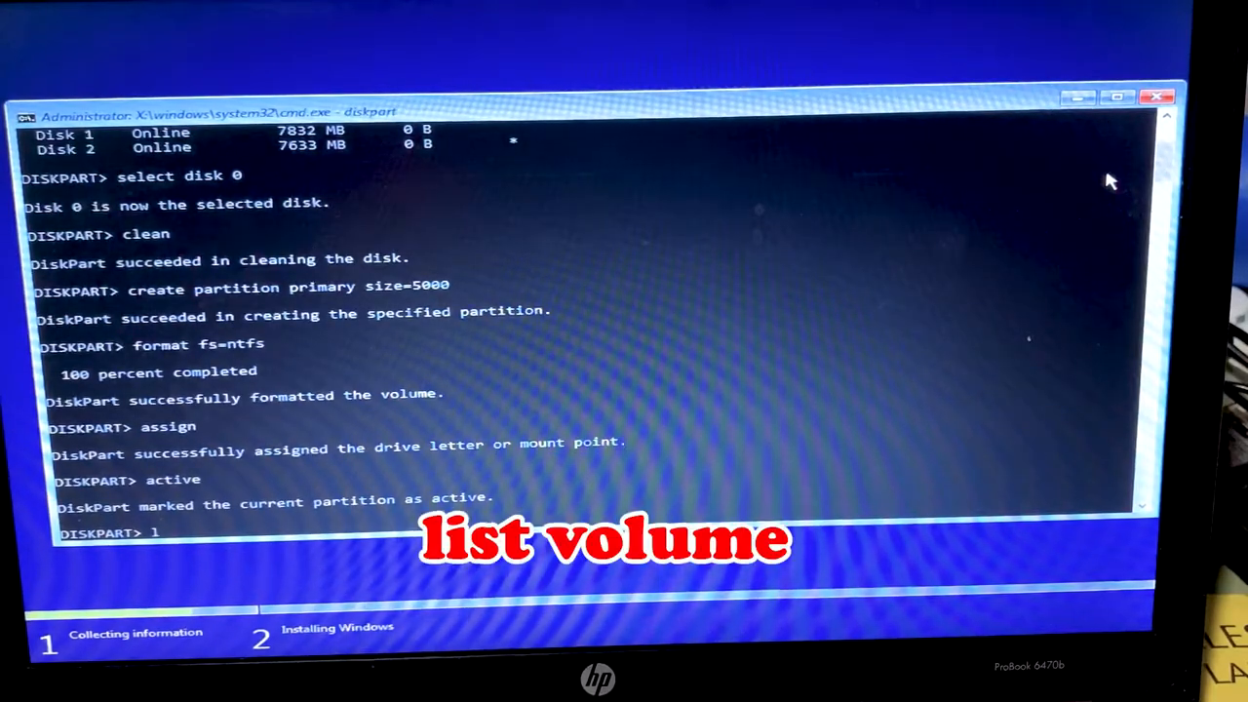
pyautogui.write('ist')
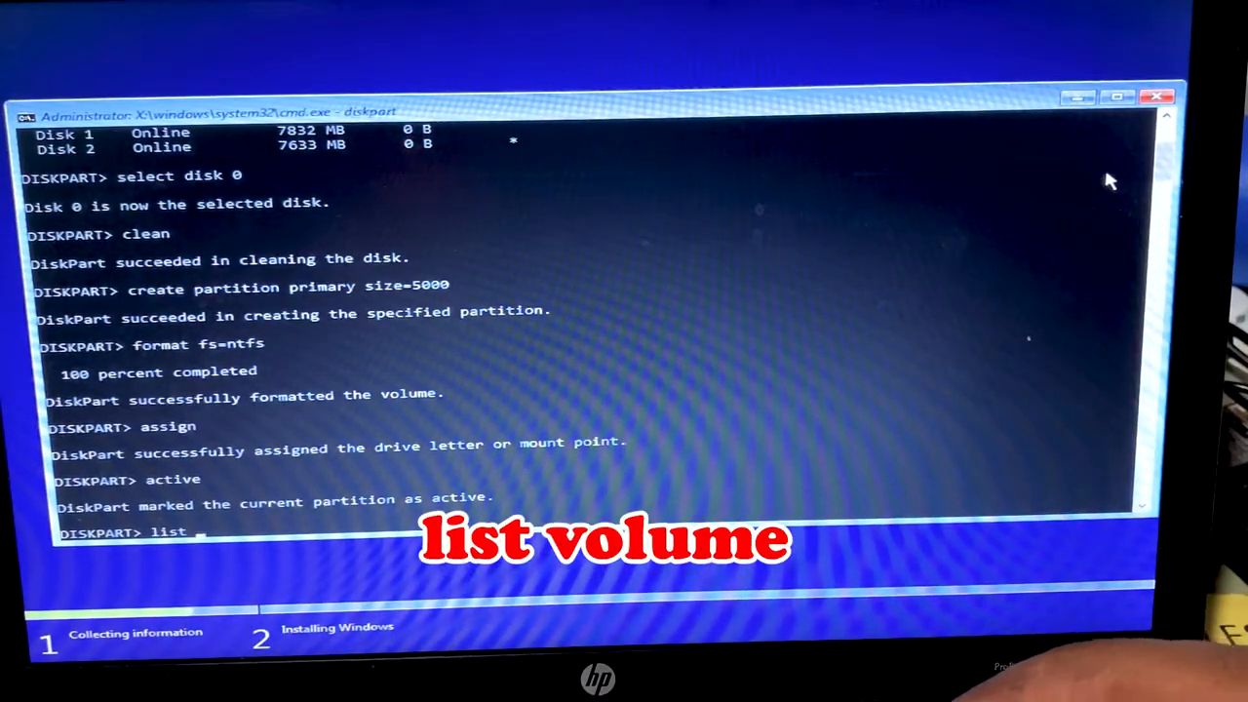
pyautogui.write('volum')
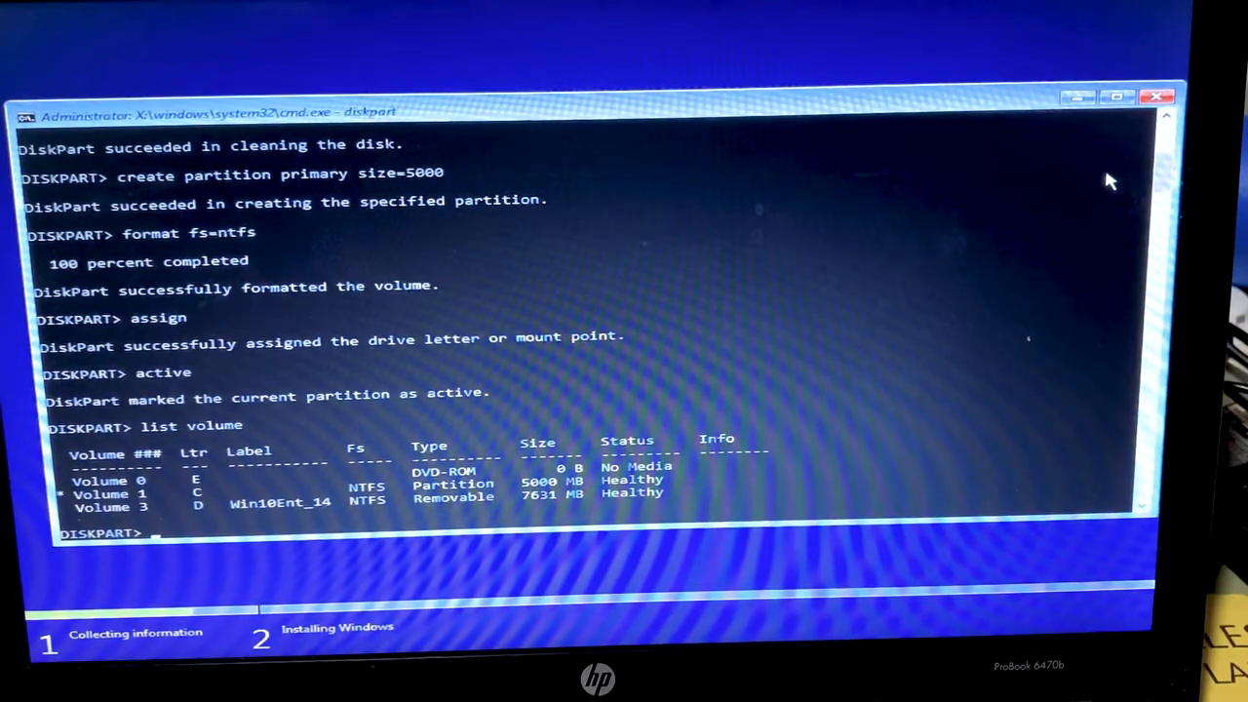
pyautogui.write('ex')
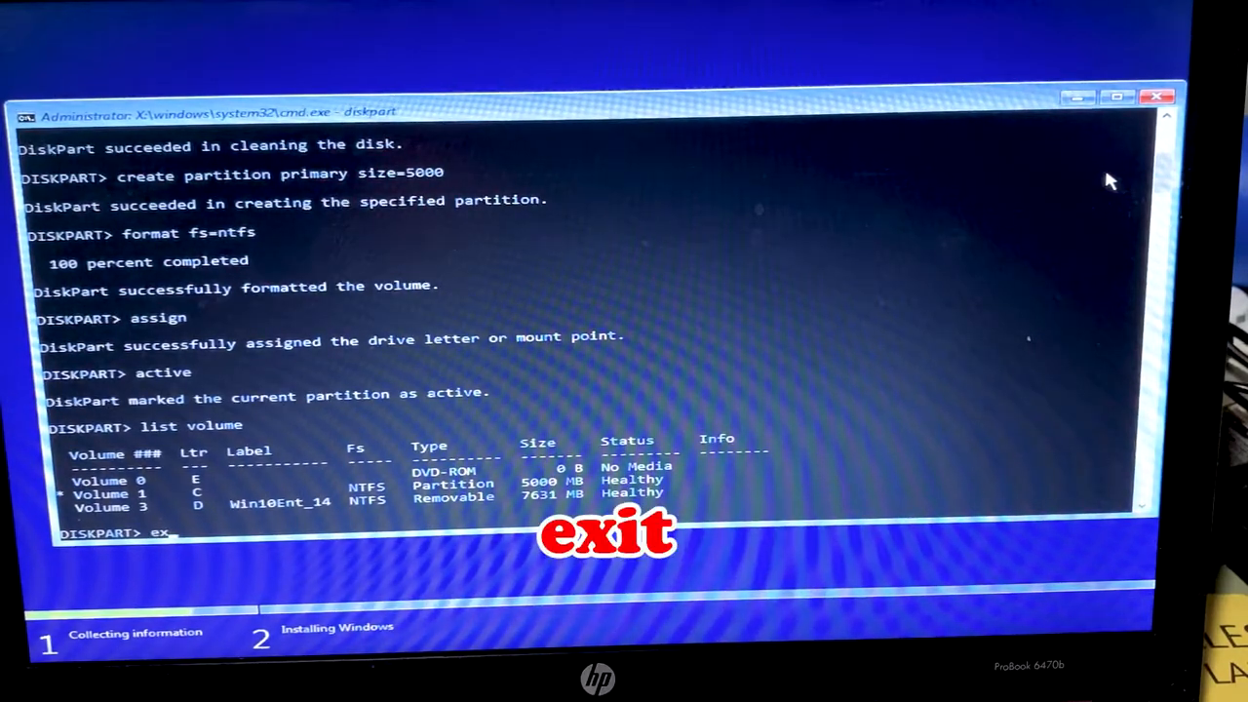
# Step: Exit DiskPart back to the command prompt
pyautogui.press('Return')
pyautogui.write('xcopy d: c:/e')
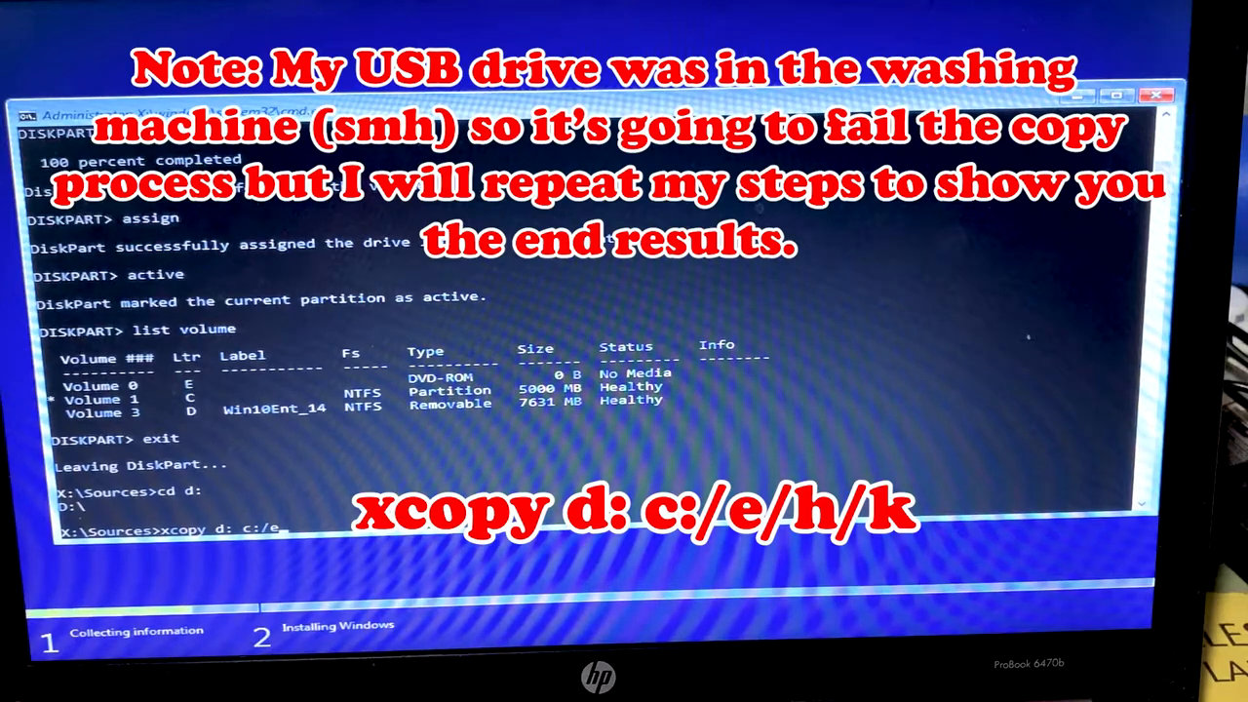
# Step: Complete the xcopy d: c:/e/h/k command, then quit the stuck Windows Setup
pyautogui.write('/h/k')
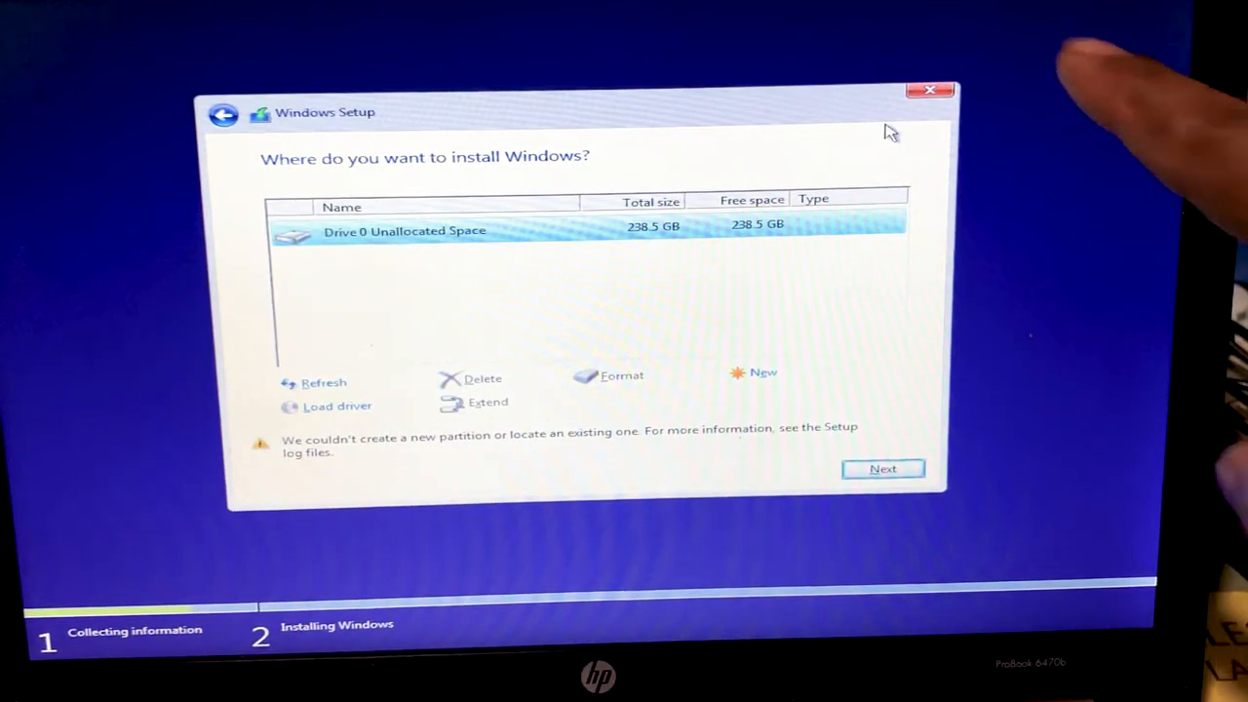
pyautogui.moveTo(928, 95)
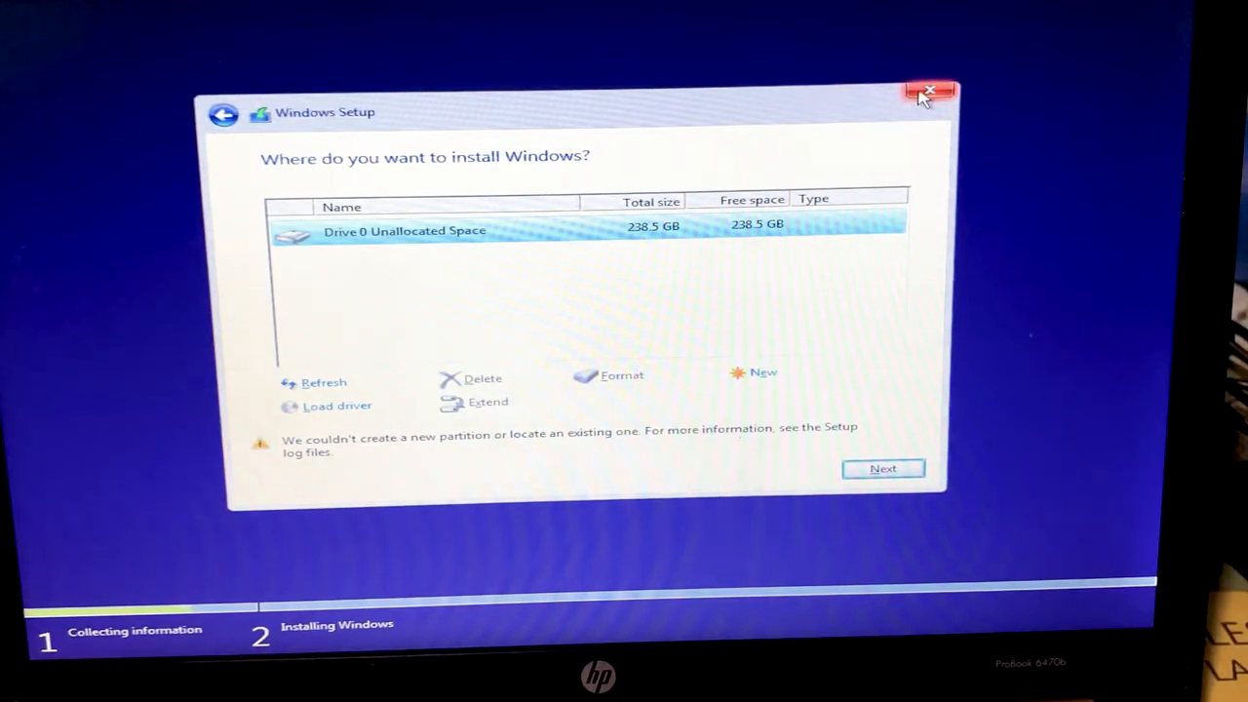
pyautogui.click(928, 90)
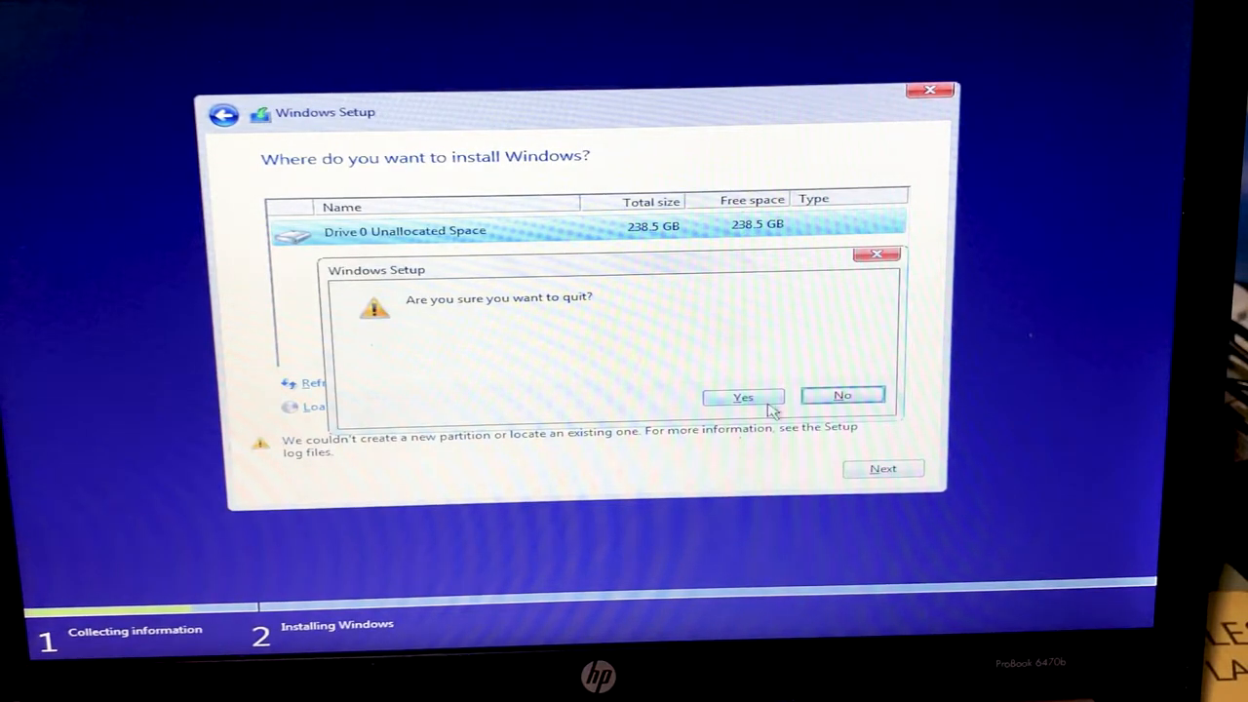
pyautogui.click(743, 396)
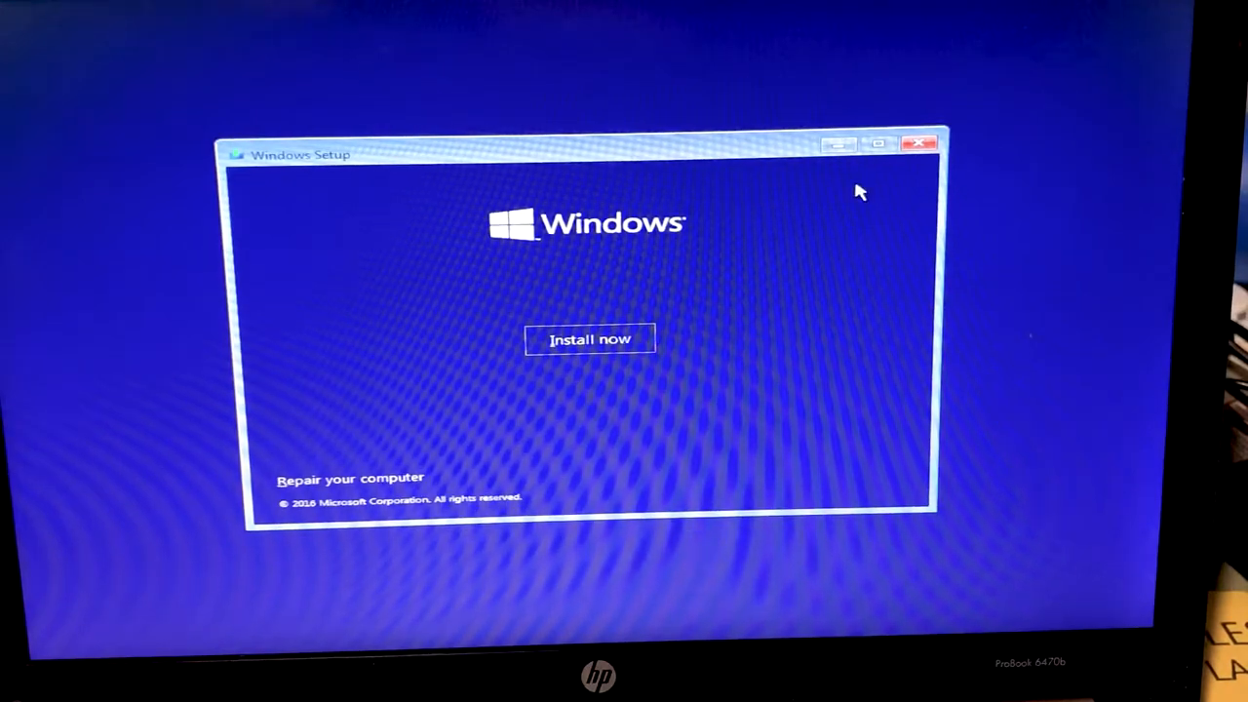
# Step: Relaunch Install now and reach the drive list with the 4.9 GB System partition
pyautogui.click(919, 144)
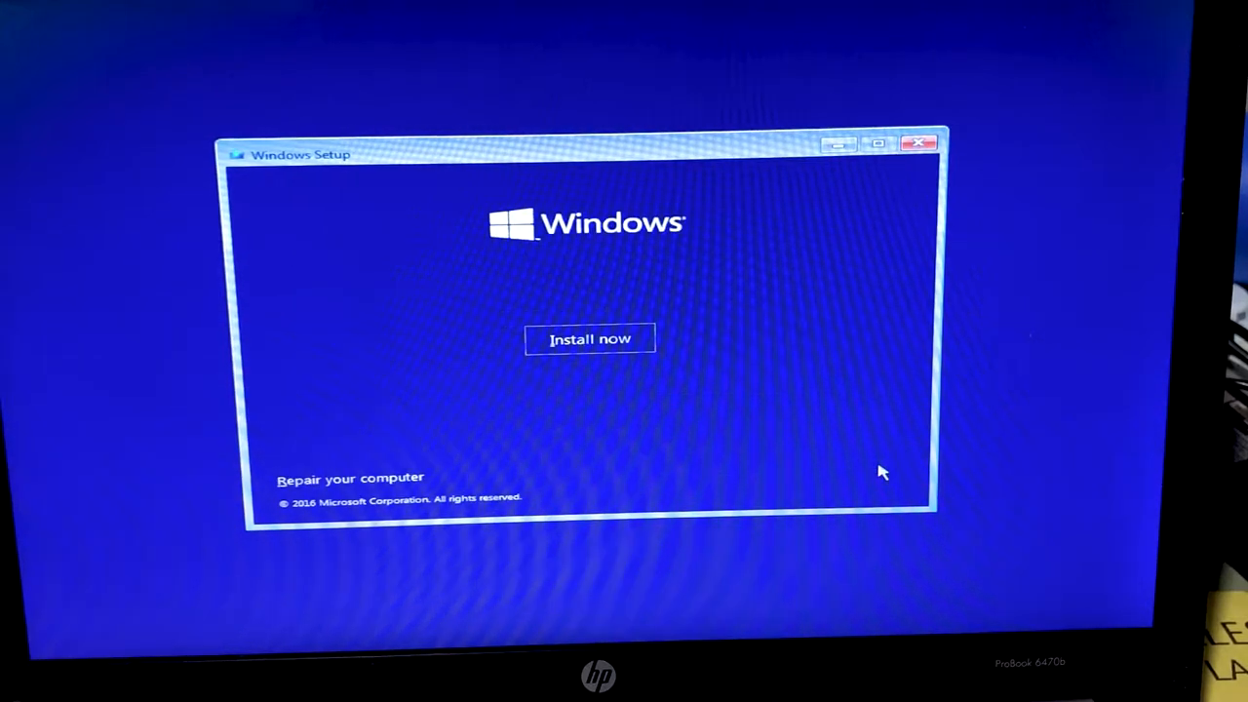
pyautogui.click(589, 340)
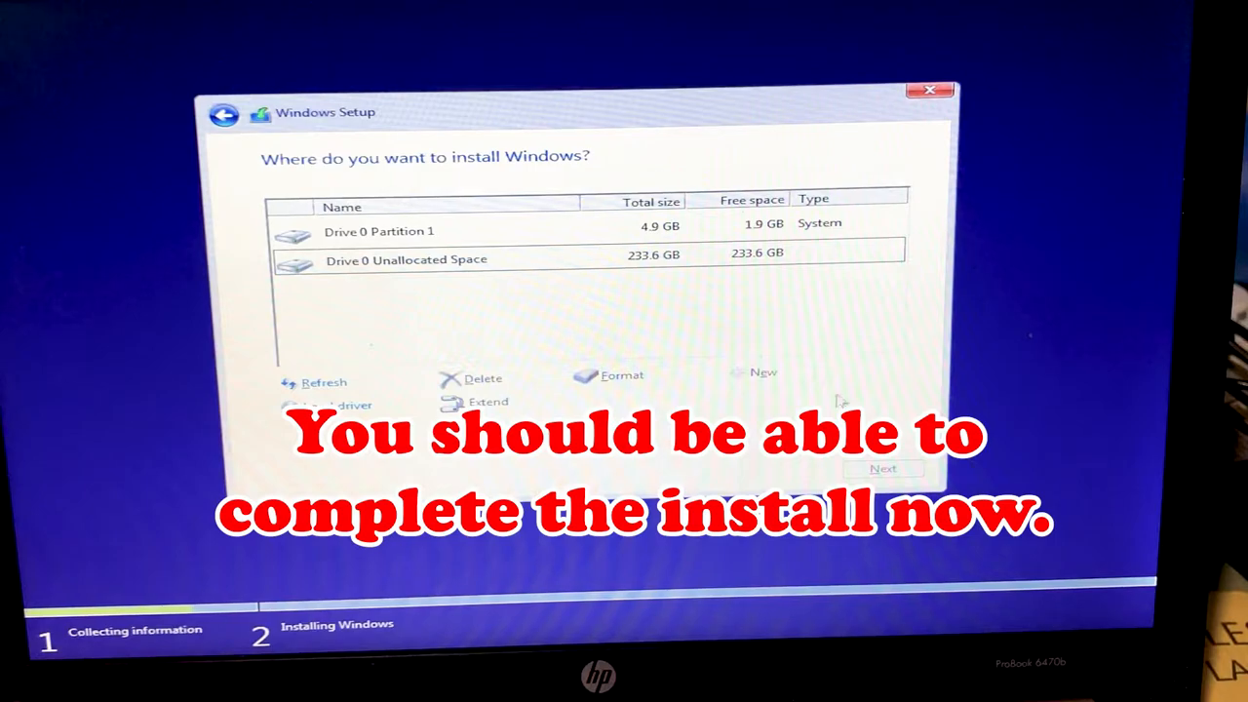
# Step: Select Drive 0 Unallocated Space, choose Custom installation, and start copying Windows files
pyautogui.click(409, 260)
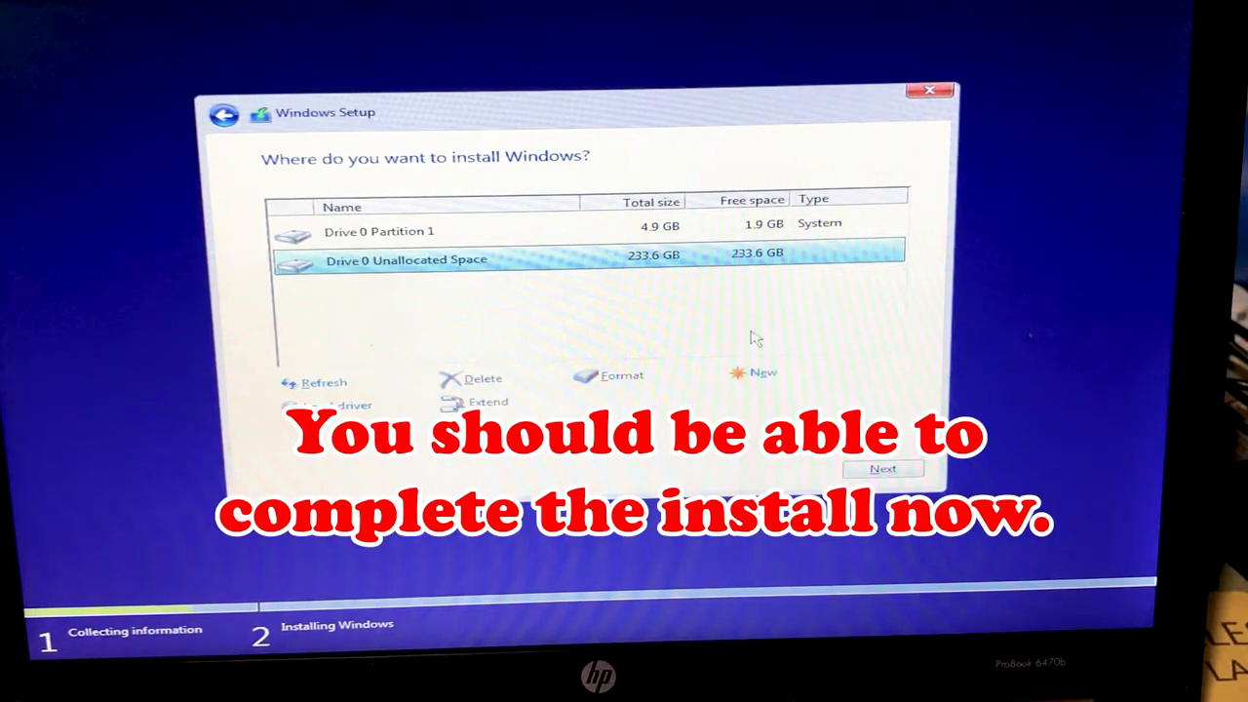
pyautogui.click(883, 469)
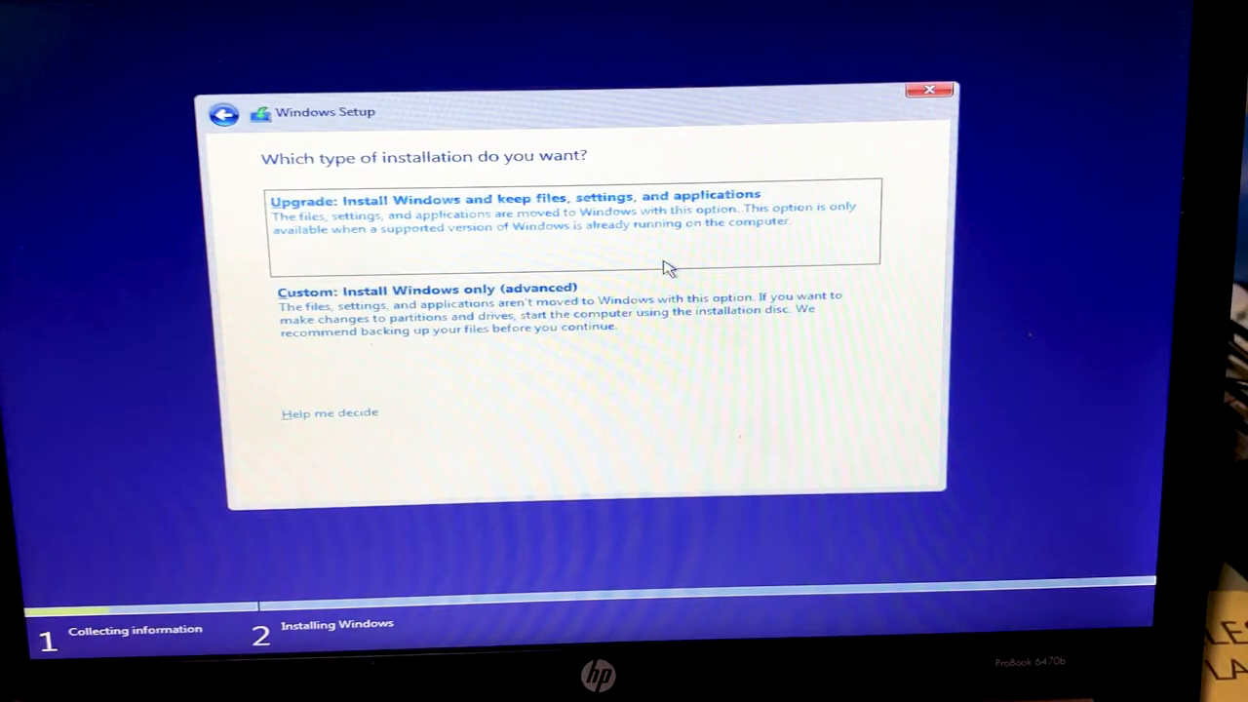
pyautogui.click(419, 289)
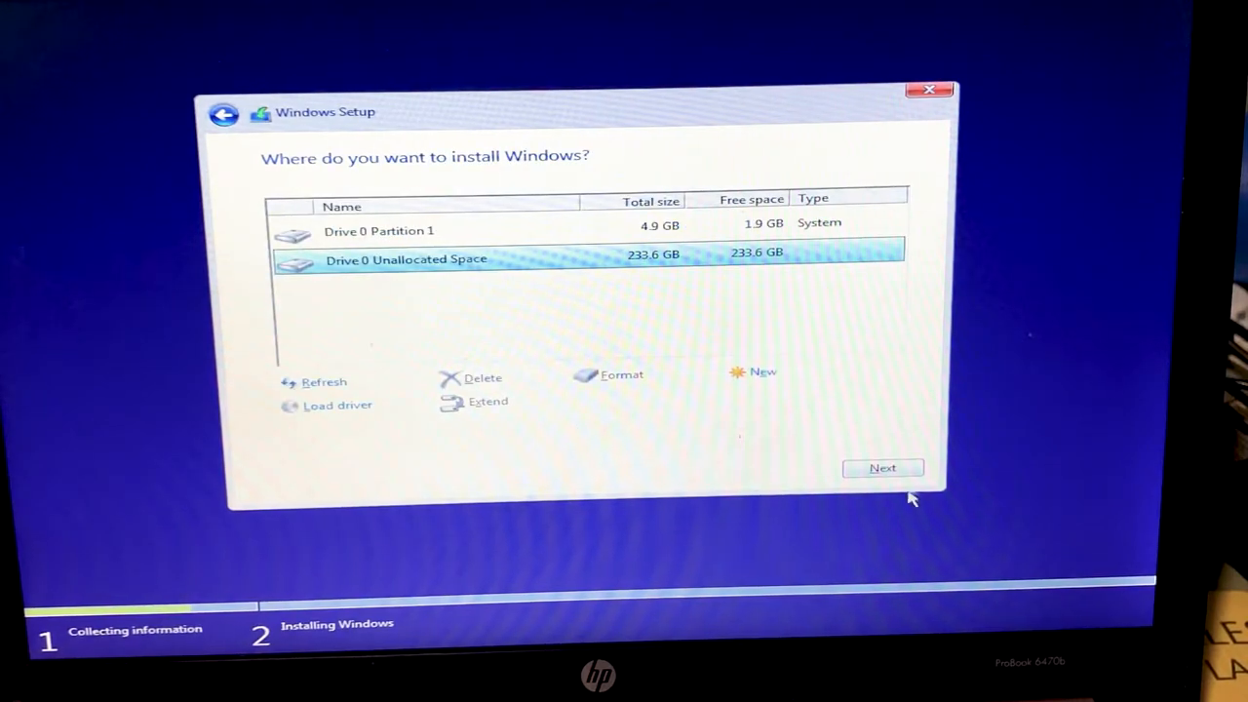
pyautogui.click(882, 468)
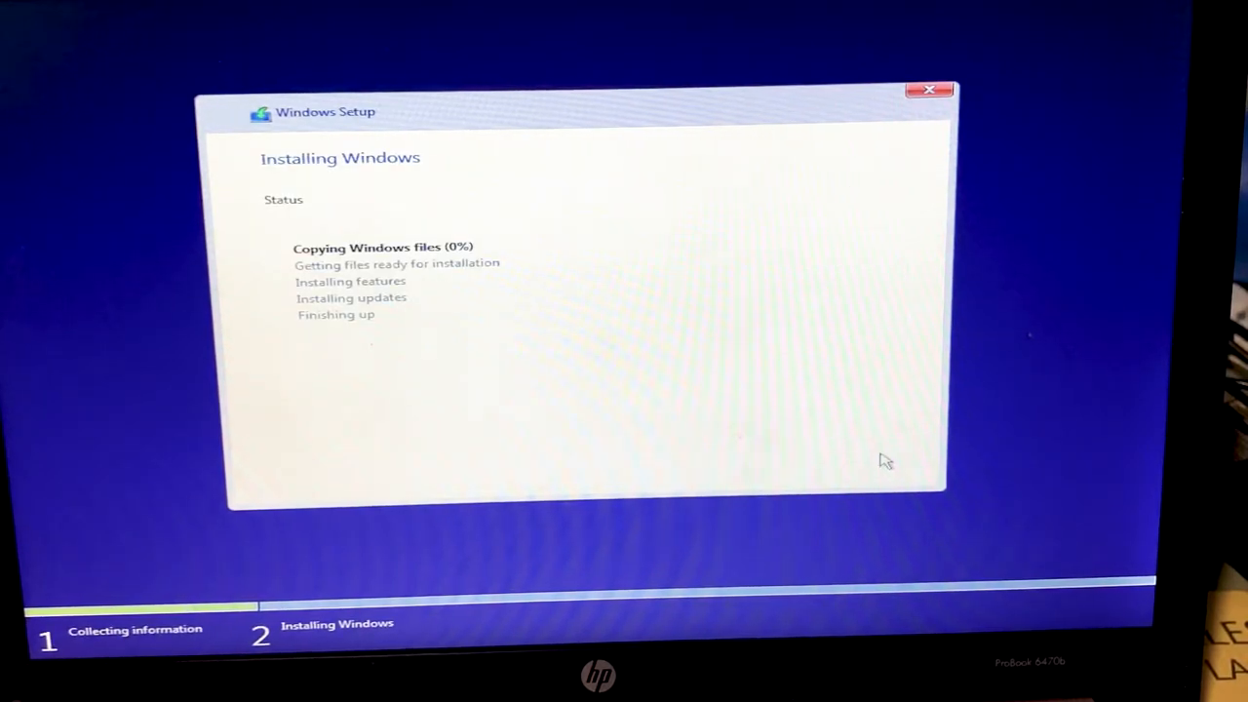